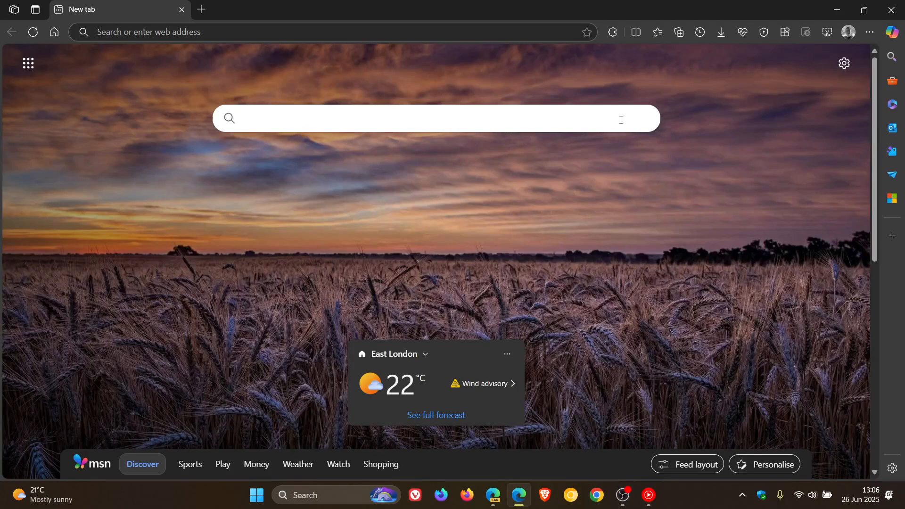
mouse_move(847, 83)
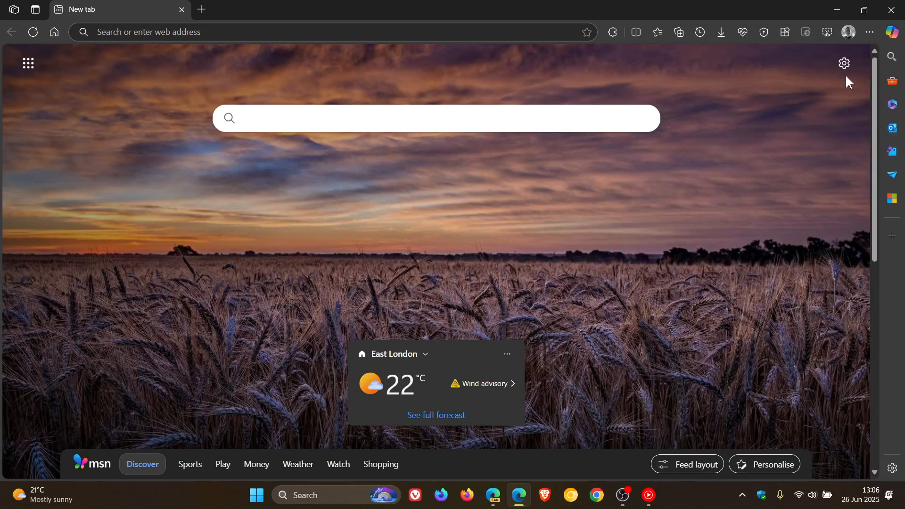
- Open Microsoft Wallet's Payment methods page from the profile icon
left_click(848, 31)
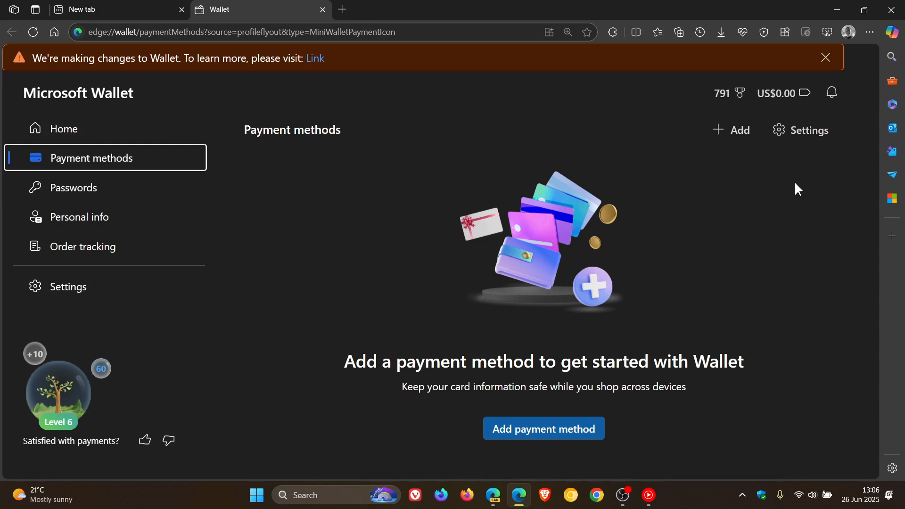
mouse_move(793, 188)
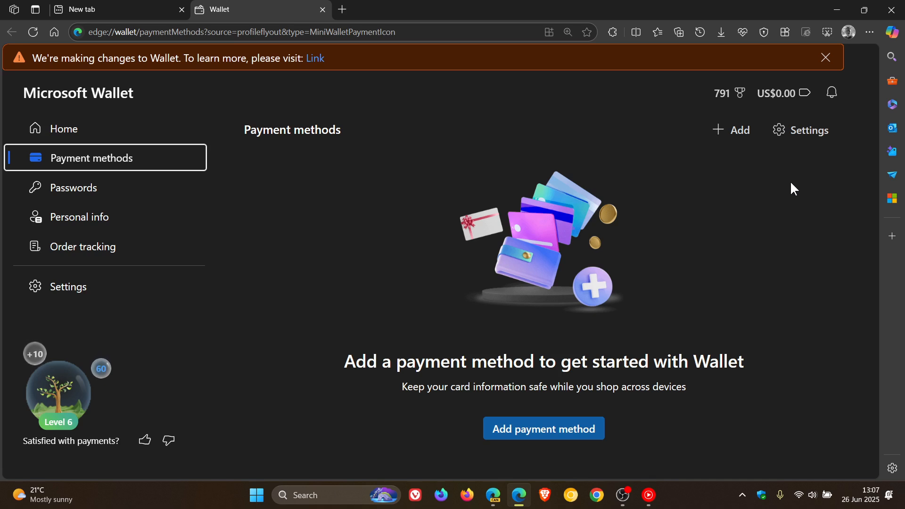
mouse_move(86, 177)
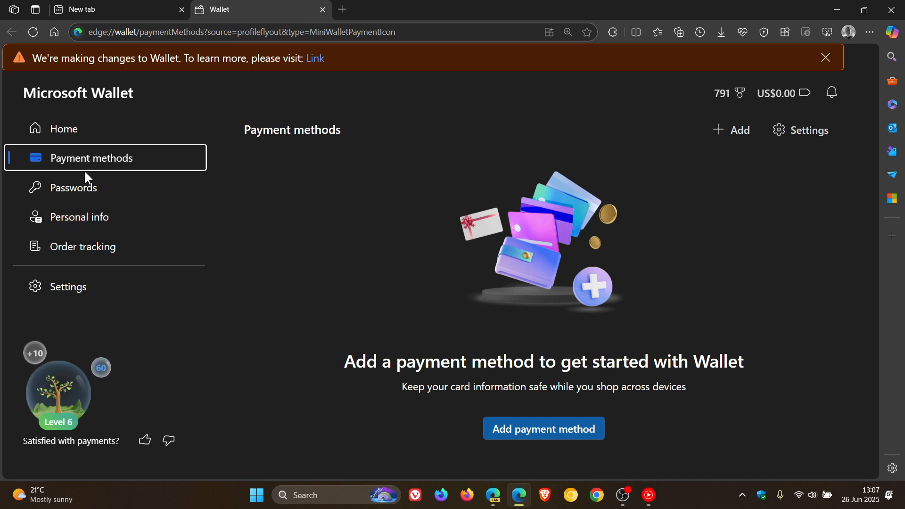
mouse_move(721, 192)
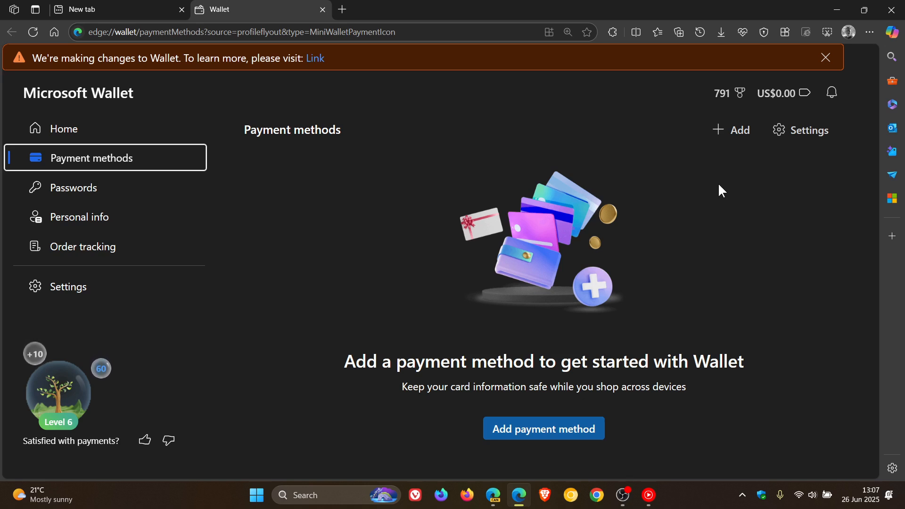
mouse_move(492, 501)
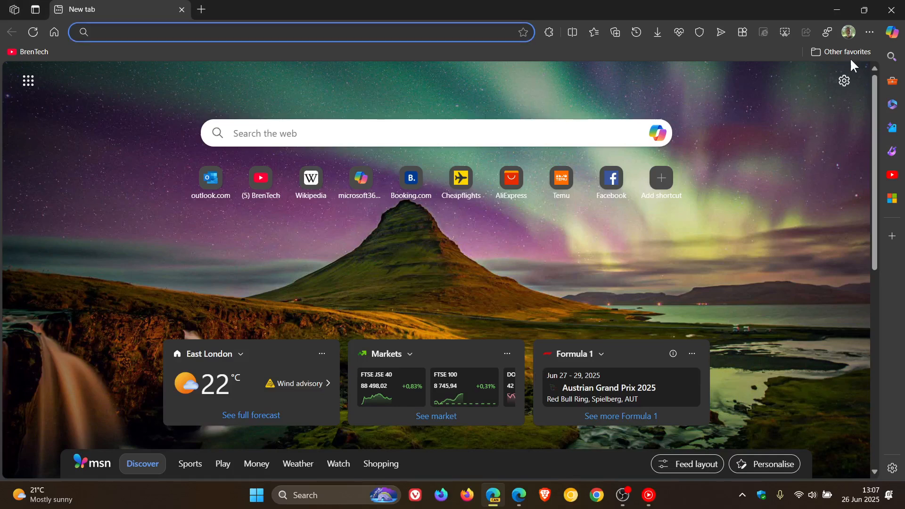
- Open Passwords and autofill Payment methods settings via the profile flyout's Wallet icon
left_click(848, 31)
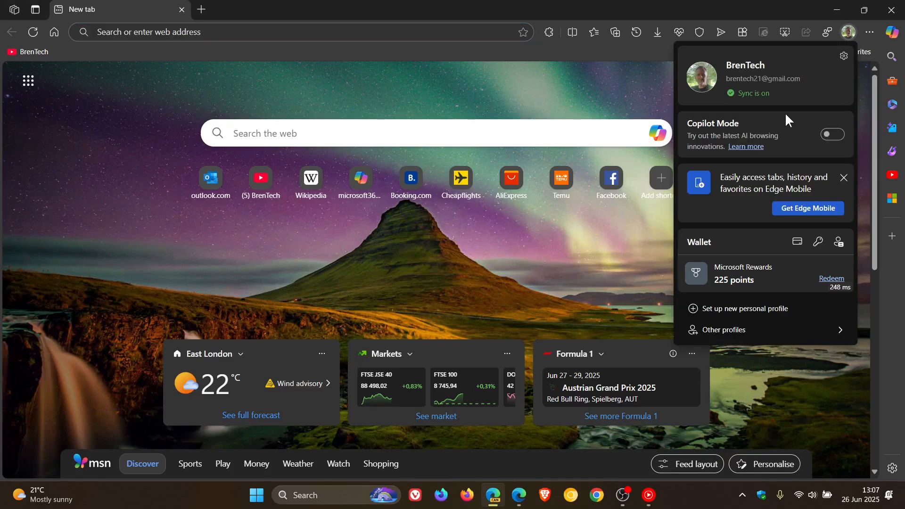
left_click(798, 249)
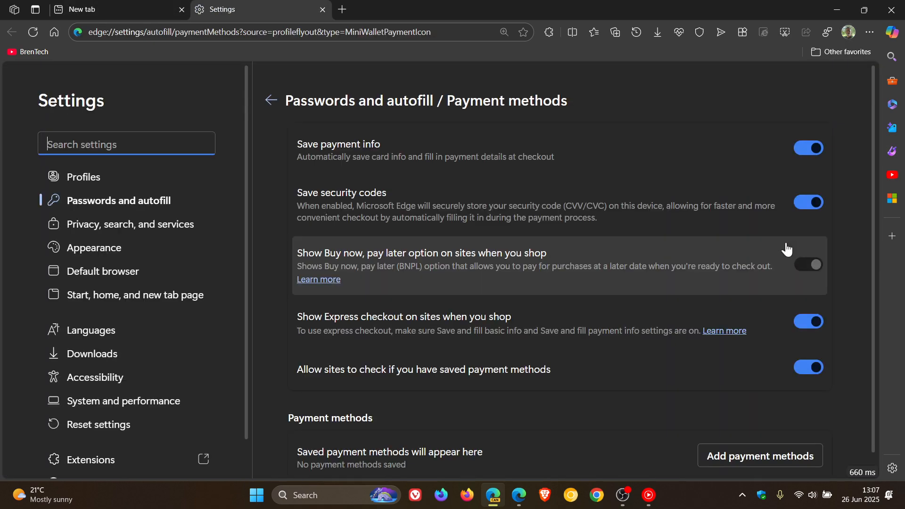
mouse_move(111, 206)
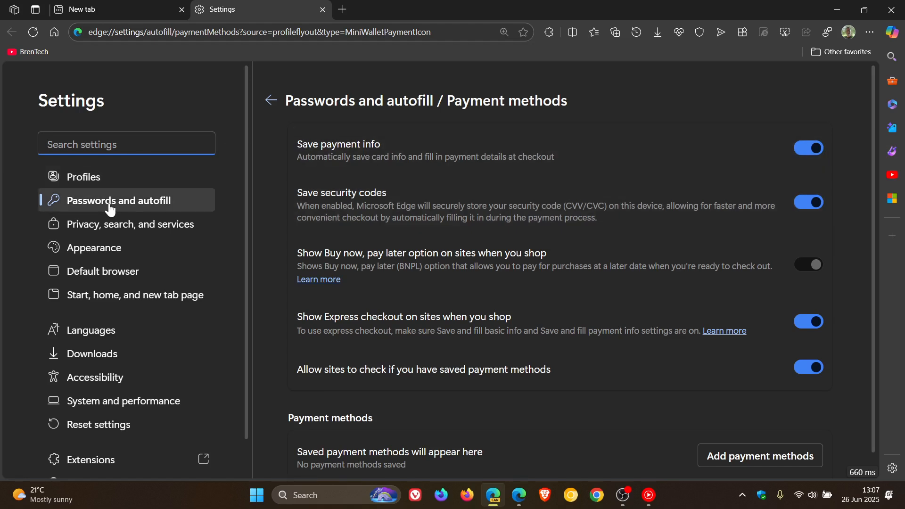
mouse_move(175, 207)
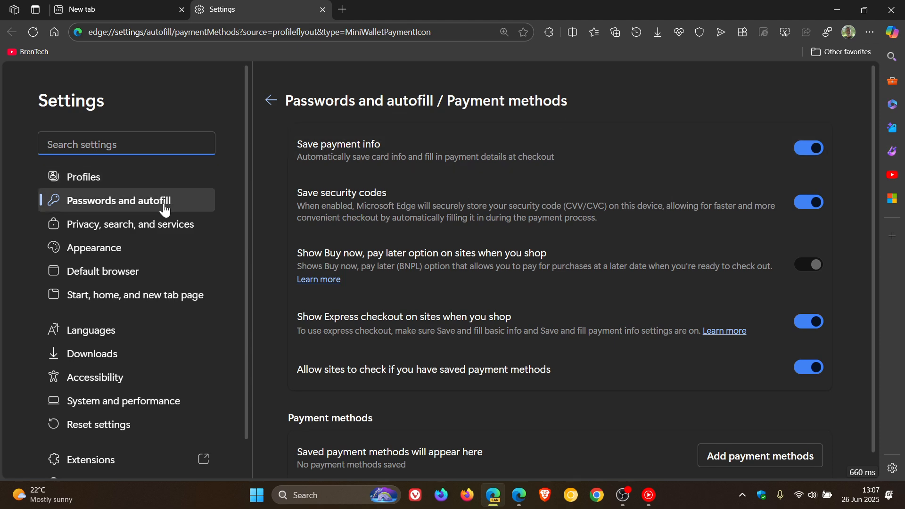
- Go back to the Passwords and autofill page from the Settings sidebar
left_click(271, 100)
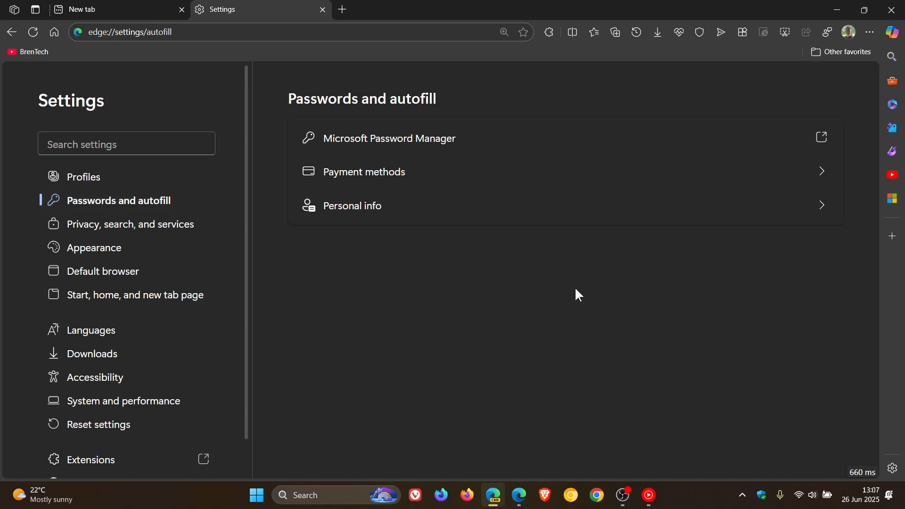
mouse_move(443, 140)
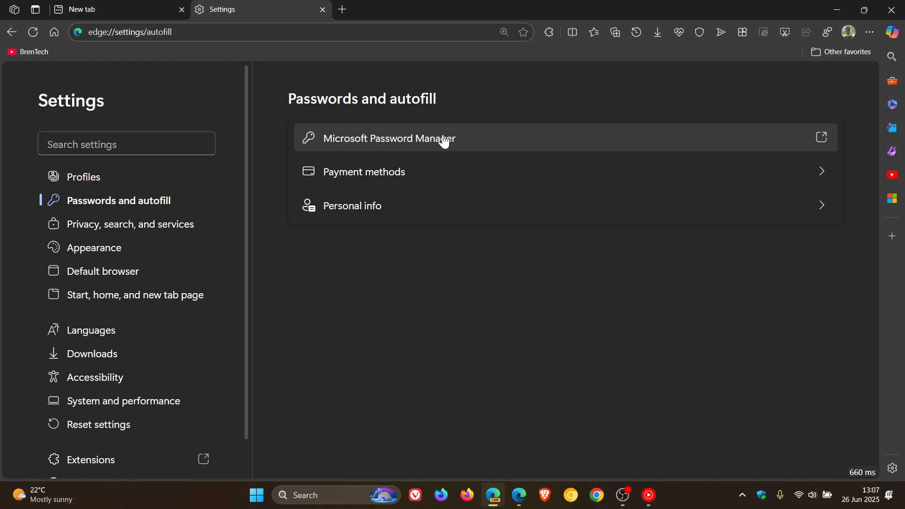
mouse_move(420, 174)
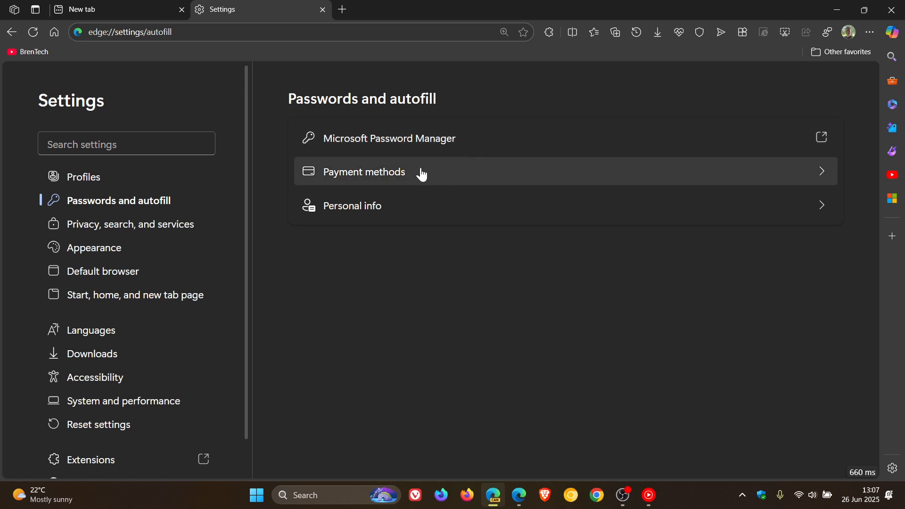
mouse_move(404, 217)
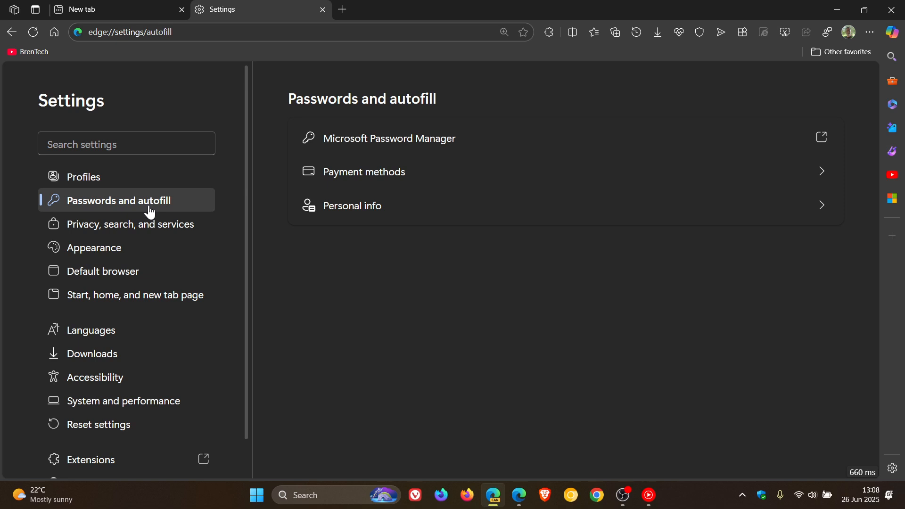
mouse_move(170, 216)
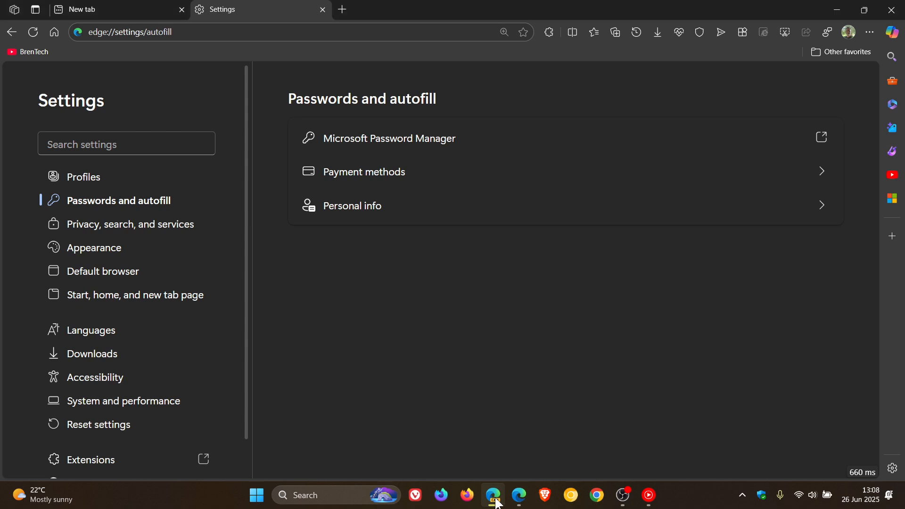
mouse_move(567, 302)
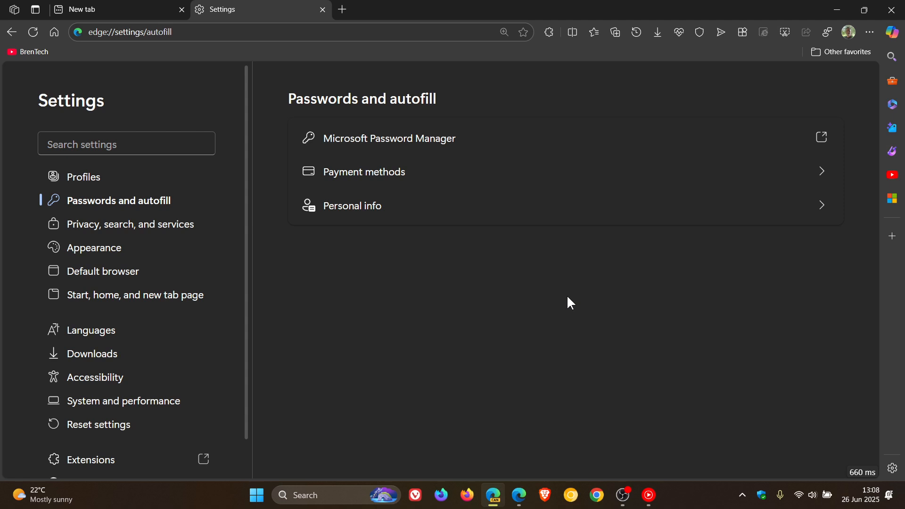
mouse_move(472, 266)
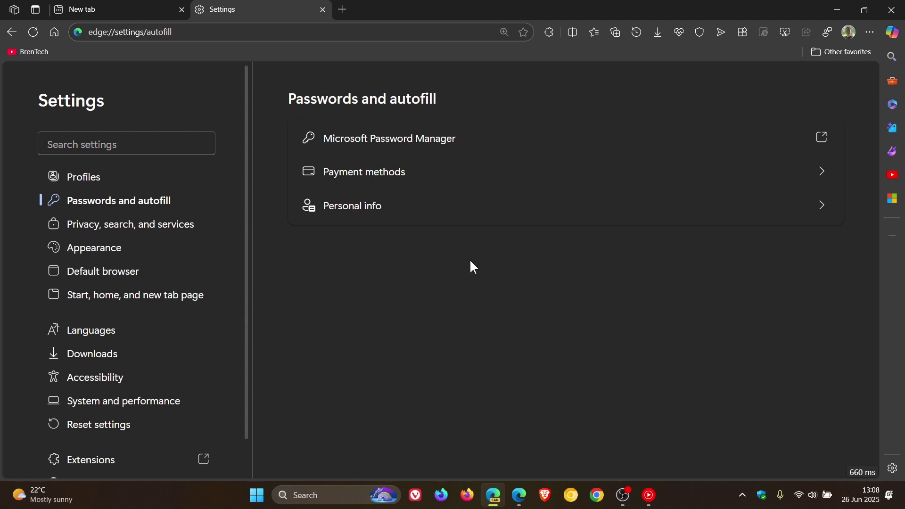
mouse_move(451, 311)
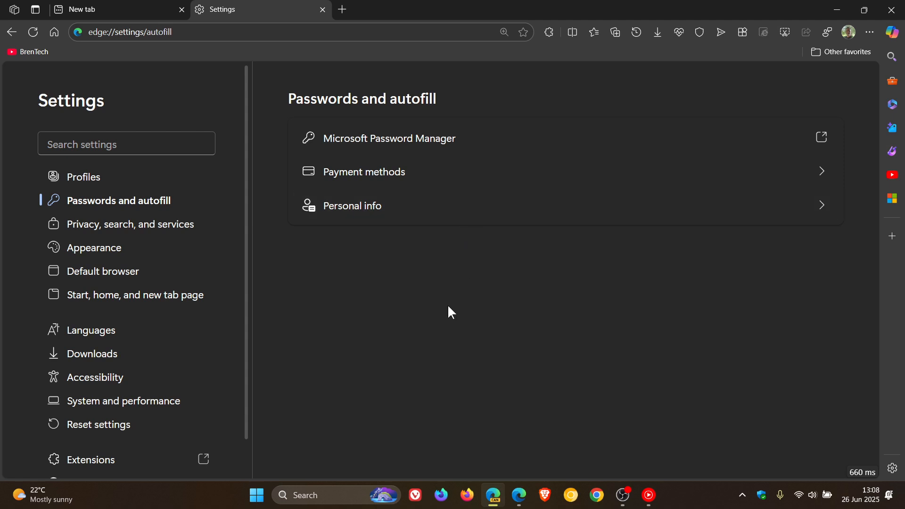
left_click(352, 206)
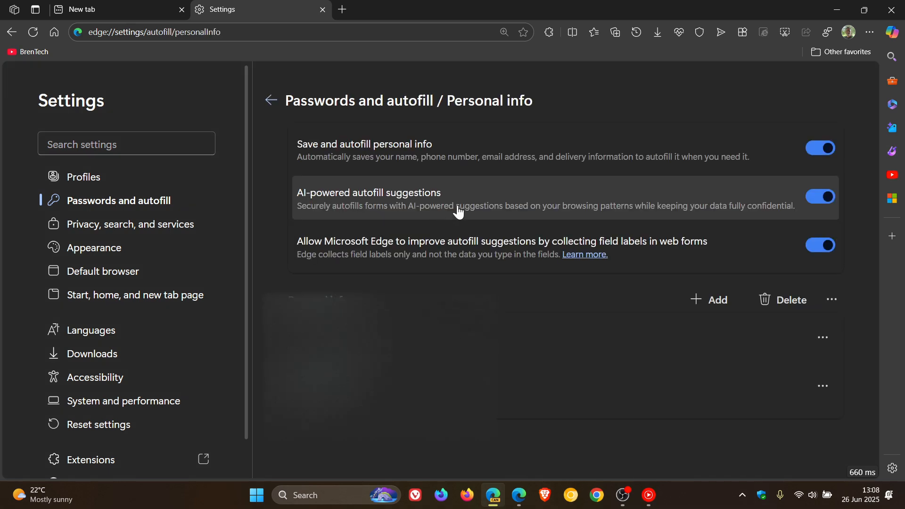
mouse_move(365, 275)
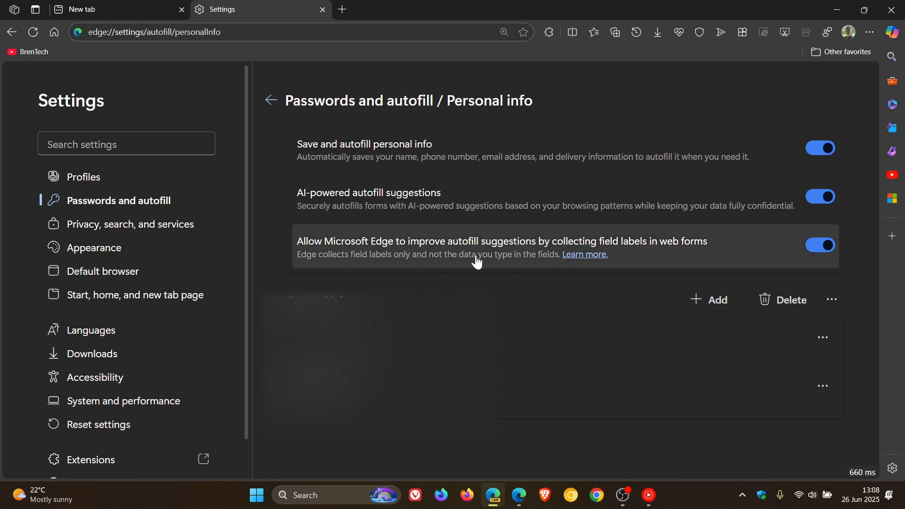
mouse_move(441, 260)
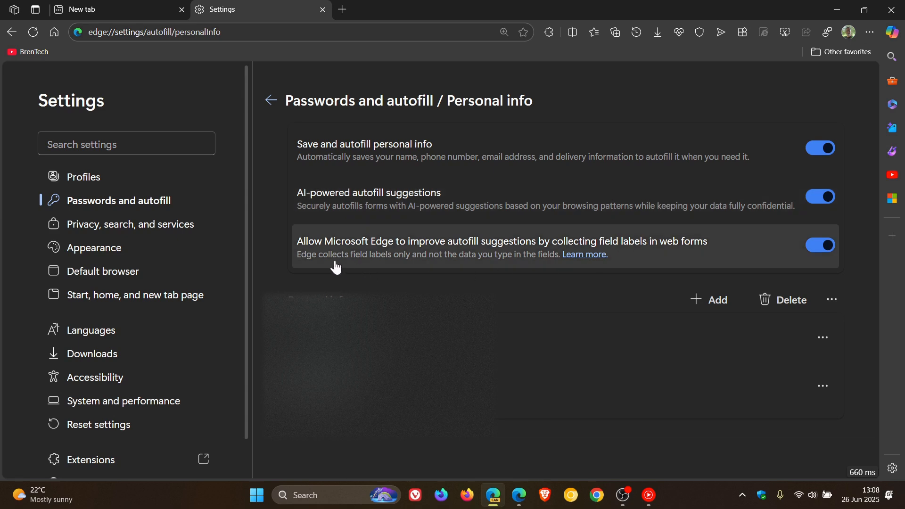
mouse_move(439, 255)
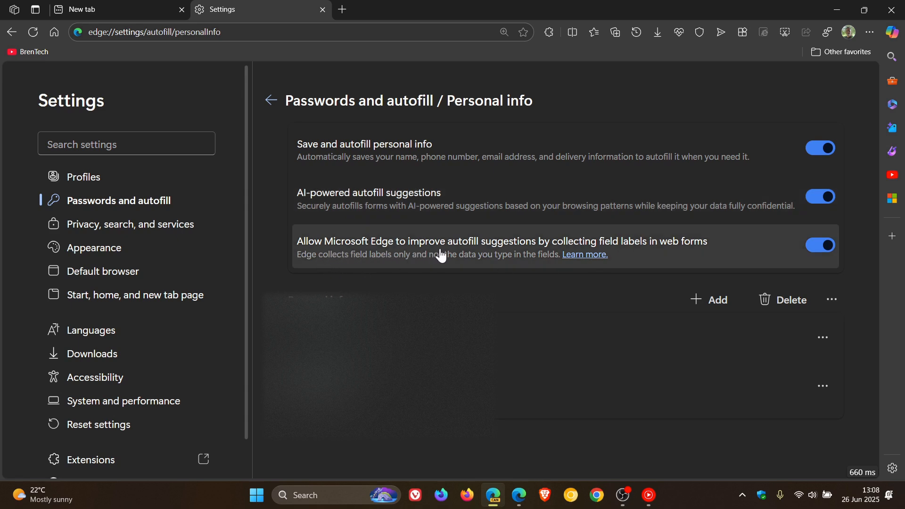
mouse_move(592, 254)
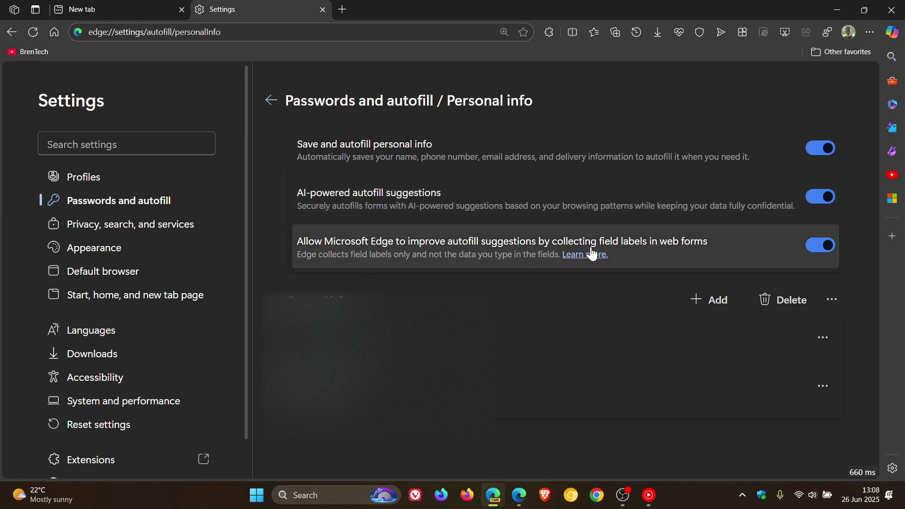
mouse_move(712, 266)
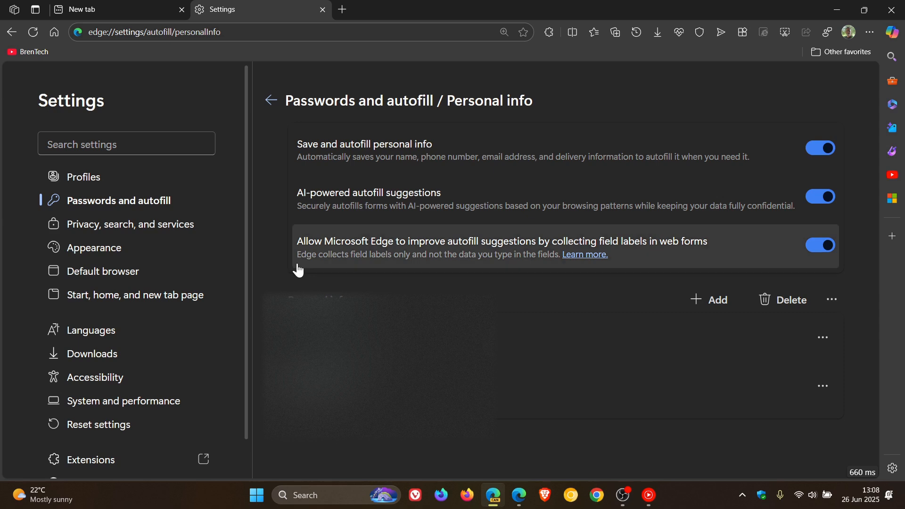
mouse_move(399, 271)
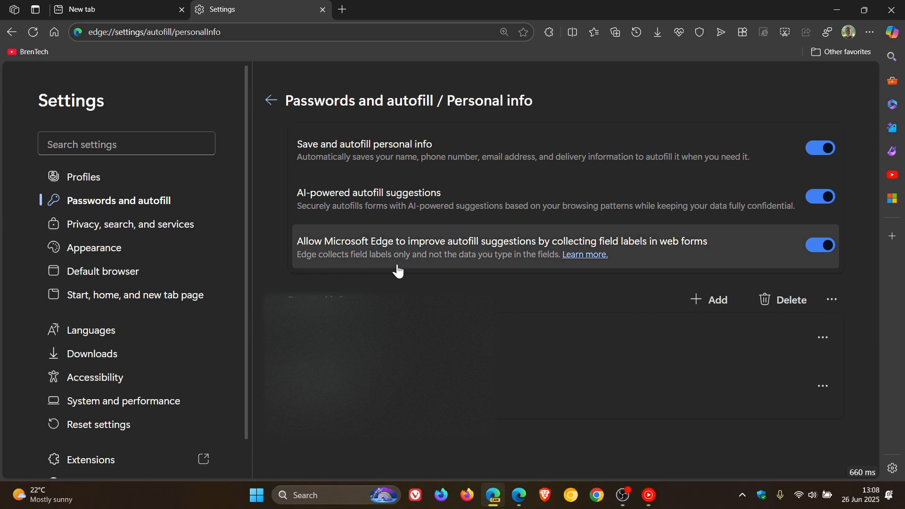
mouse_move(455, 276)
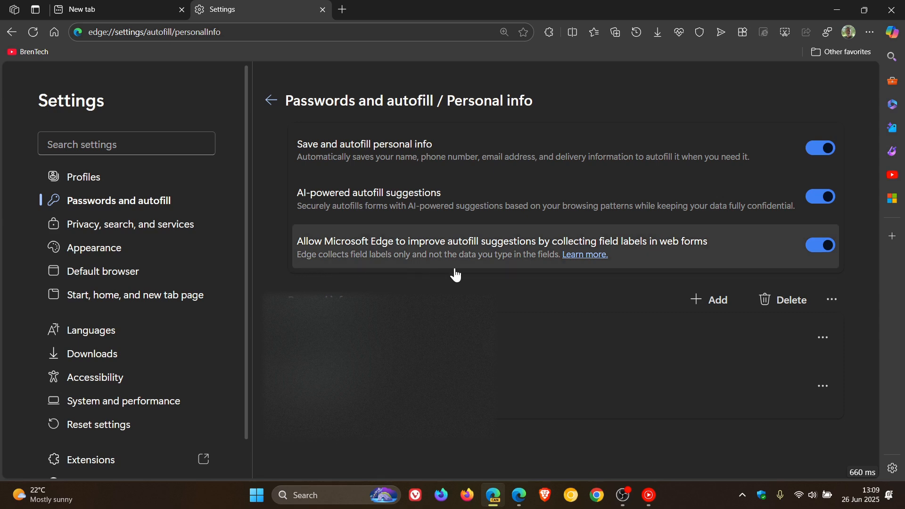
mouse_move(559, 271)
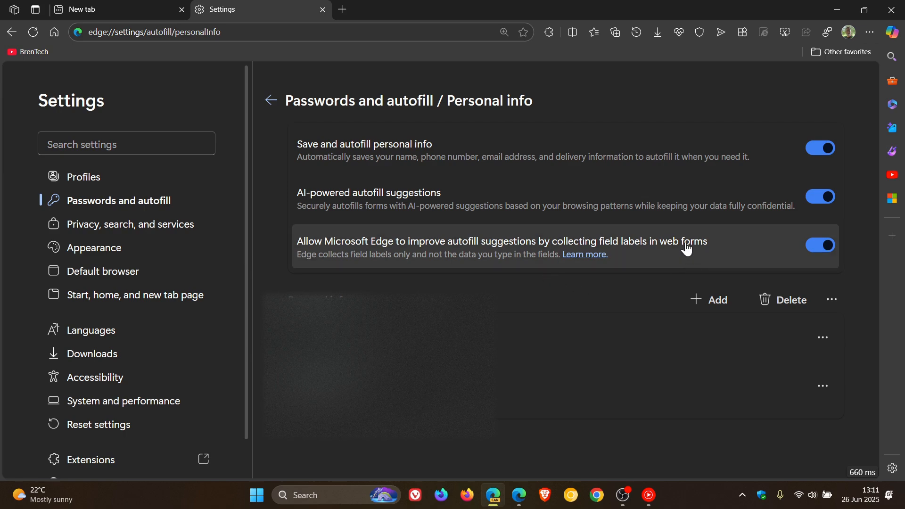
mouse_move(684, 249)
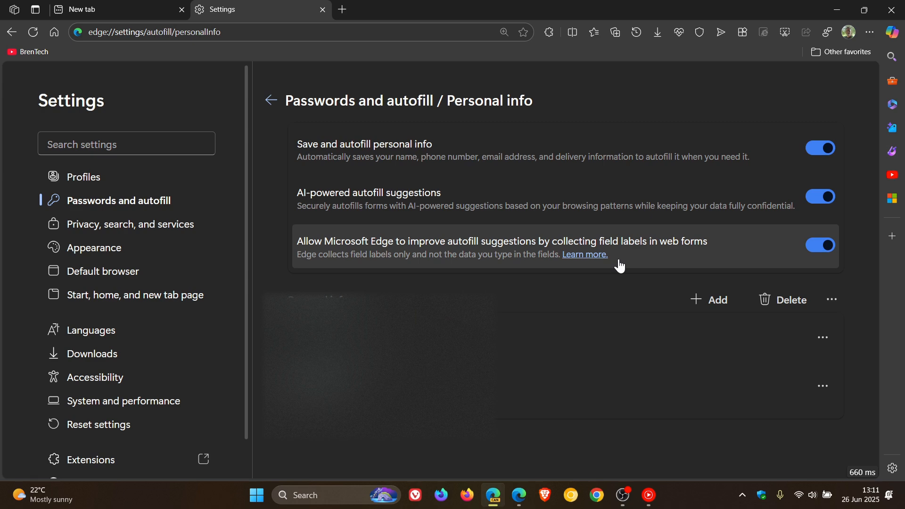
mouse_move(837, 237)
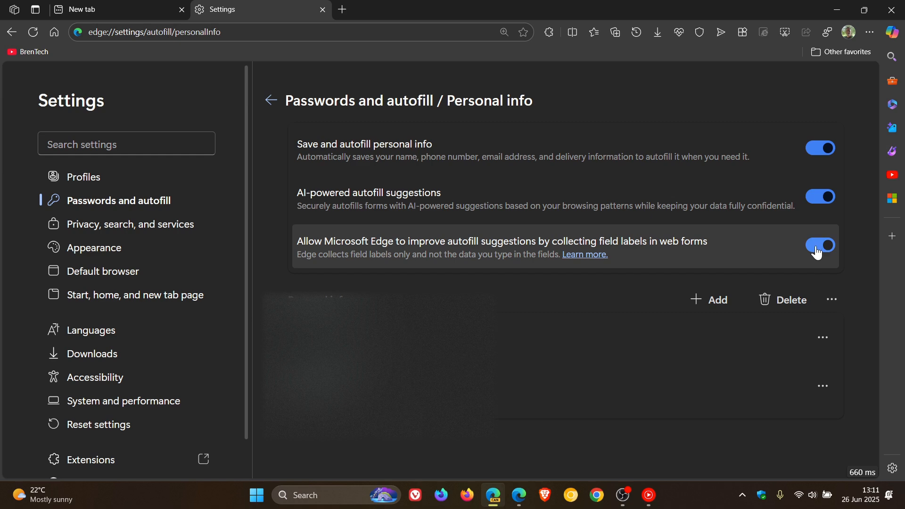
- Toggle the web form field-label collection option off, then back on
left_click(820, 245)
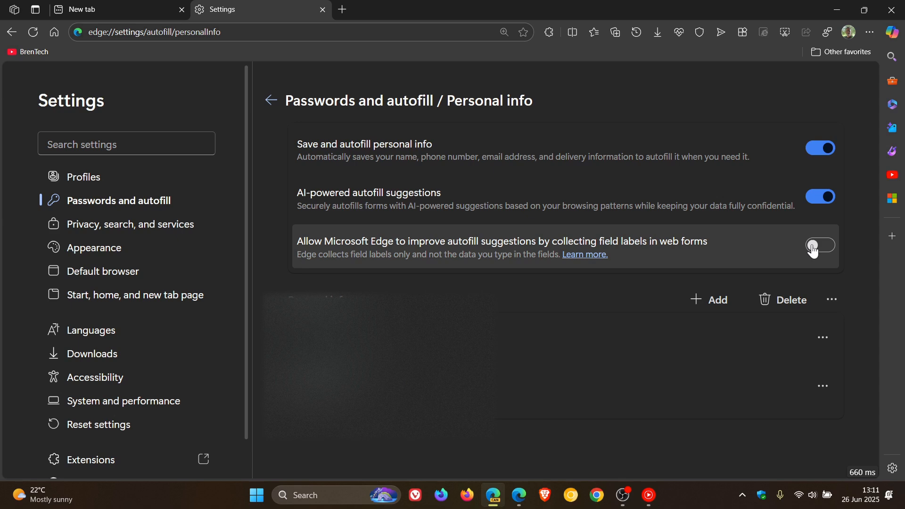
left_click(820, 245)
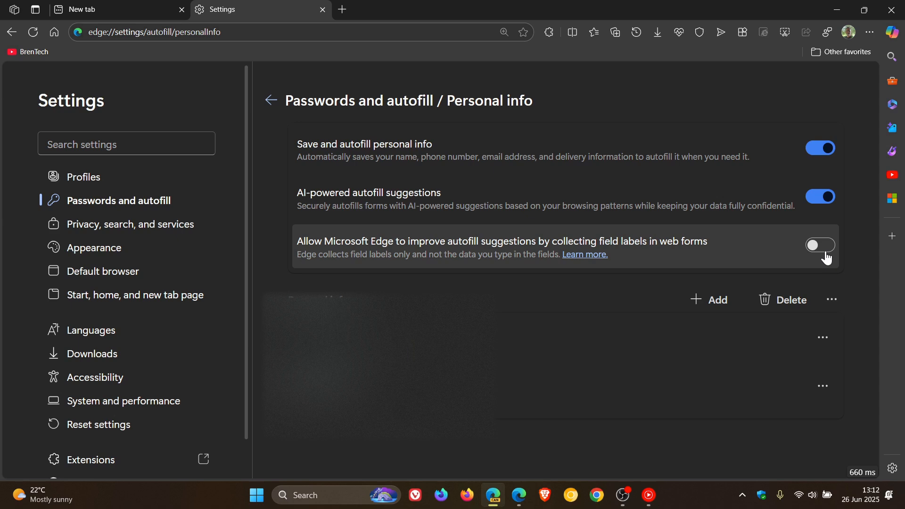
mouse_move(832, 253)
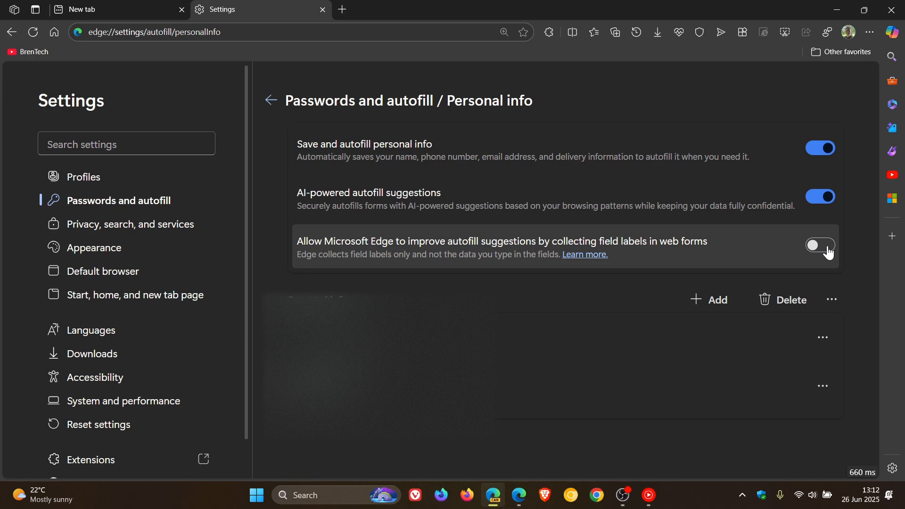
left_click(820, 245)
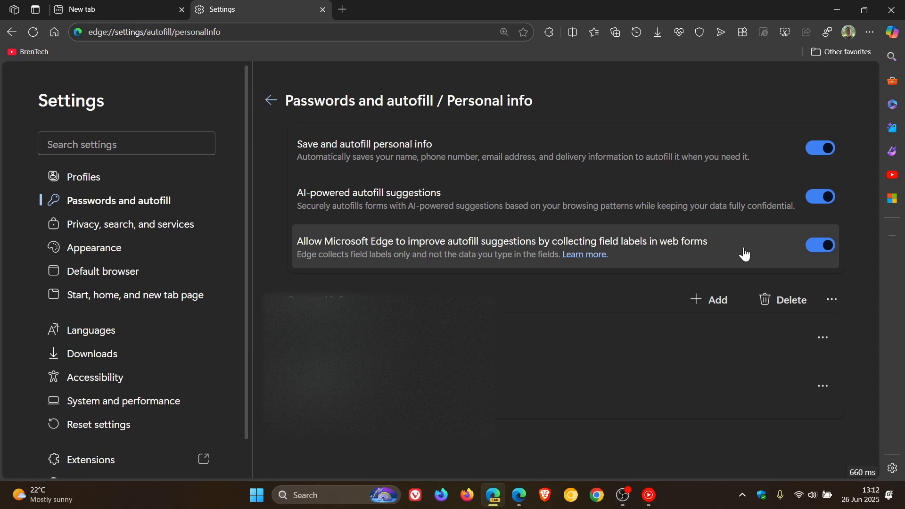
mouse_move(662, 174)
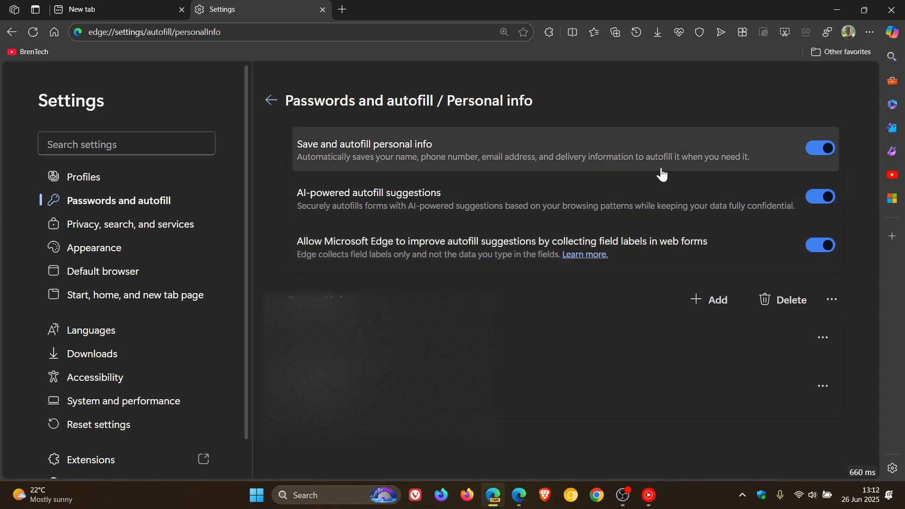
mouse_move(637, 167)
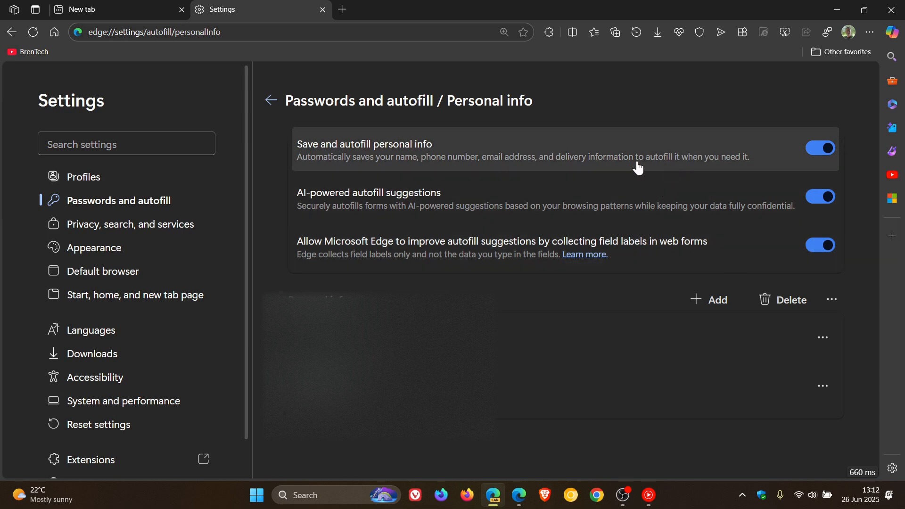
mouse_move(529, 287)
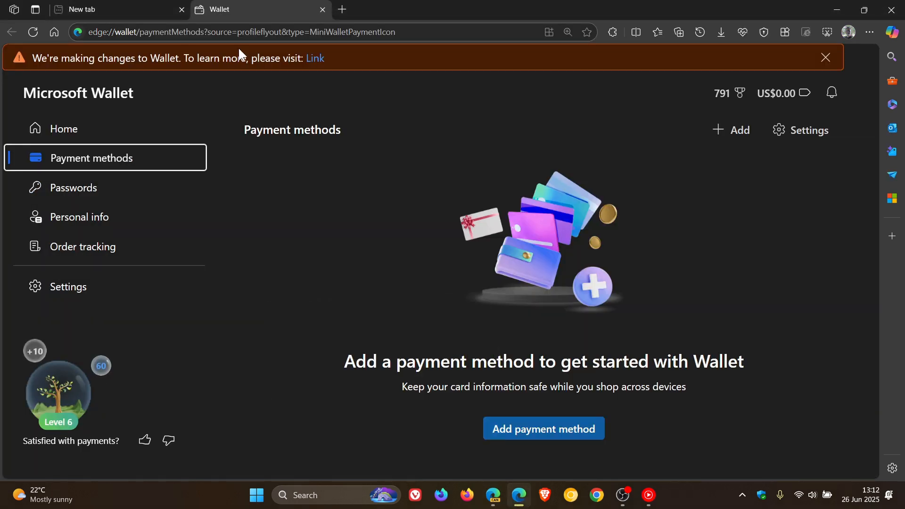
mouse_move(466, 85)
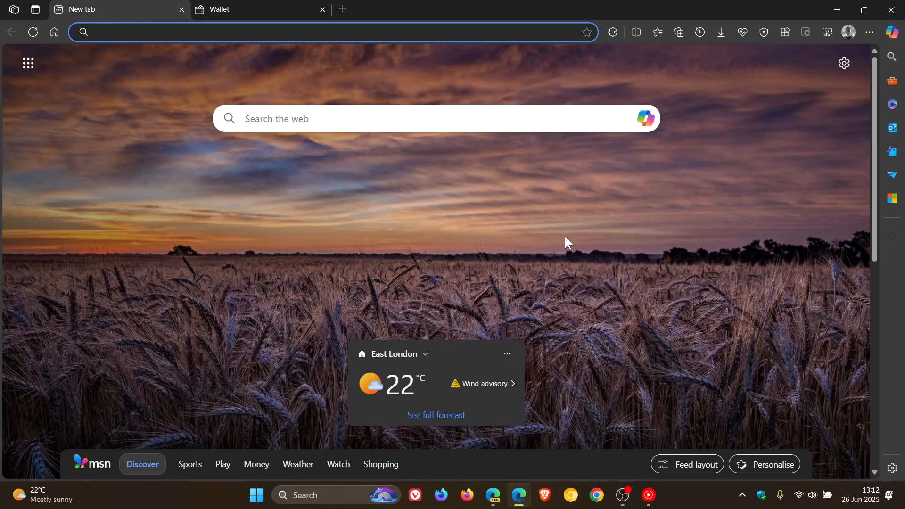
mouse_move(655, 270)
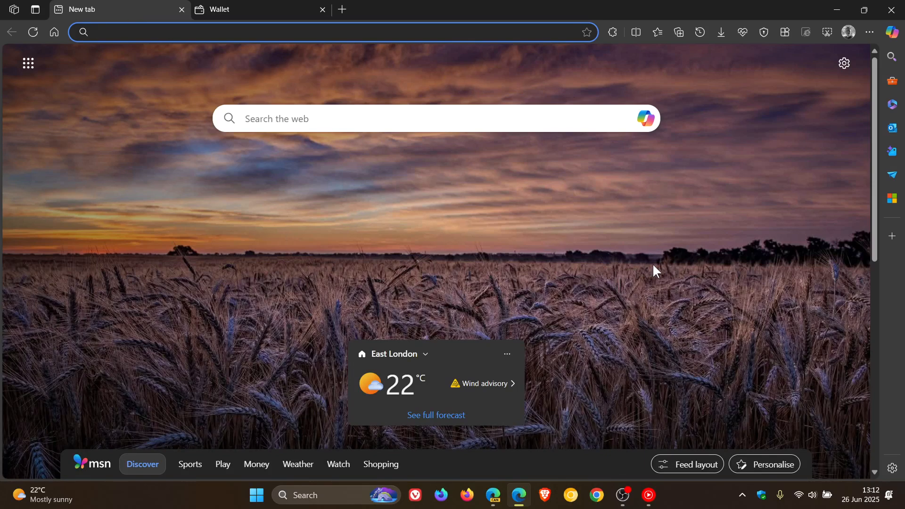
mouse_move(645, 265)
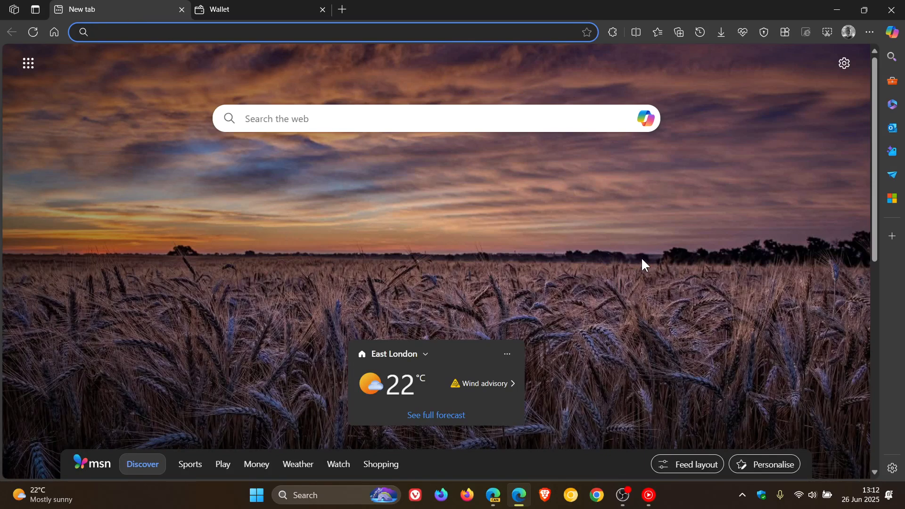